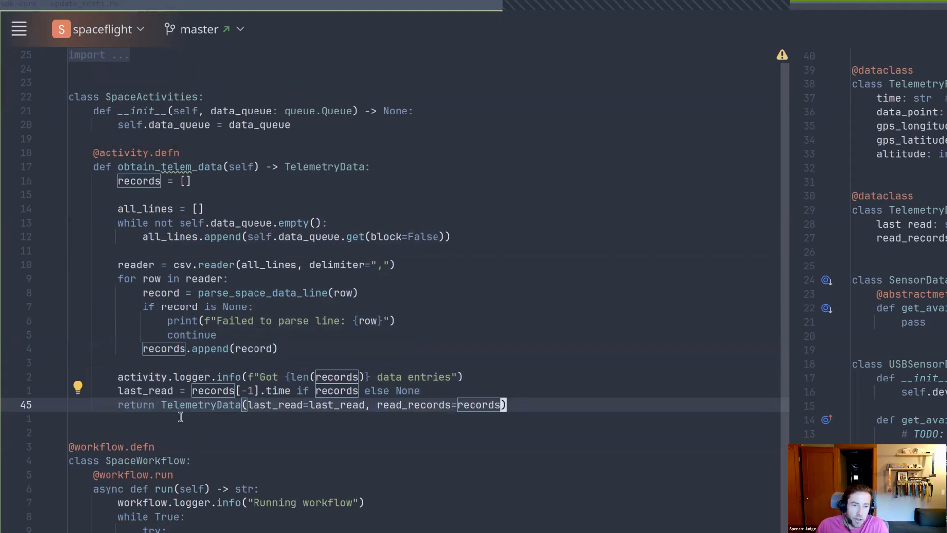
pyautogui.moveTo(257, 396)
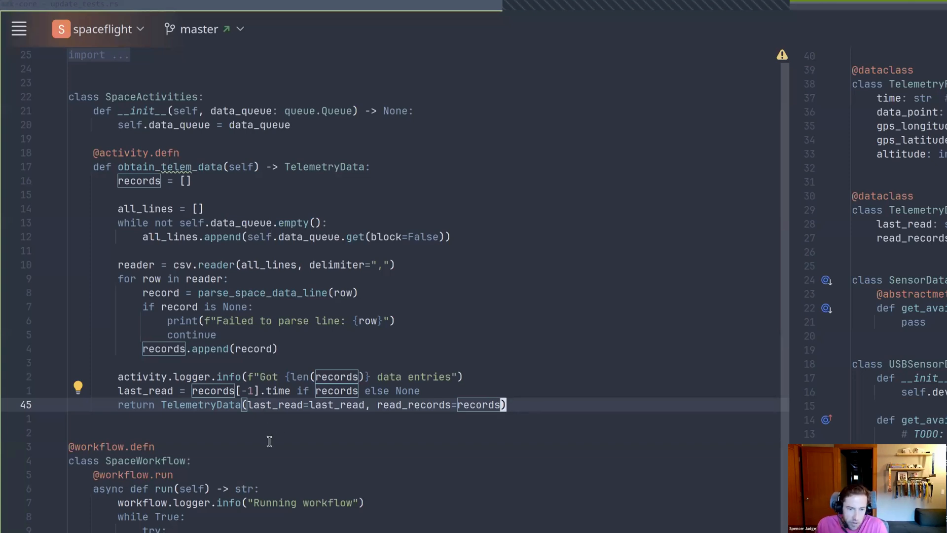
pyautogui.moveTo(298, 447)
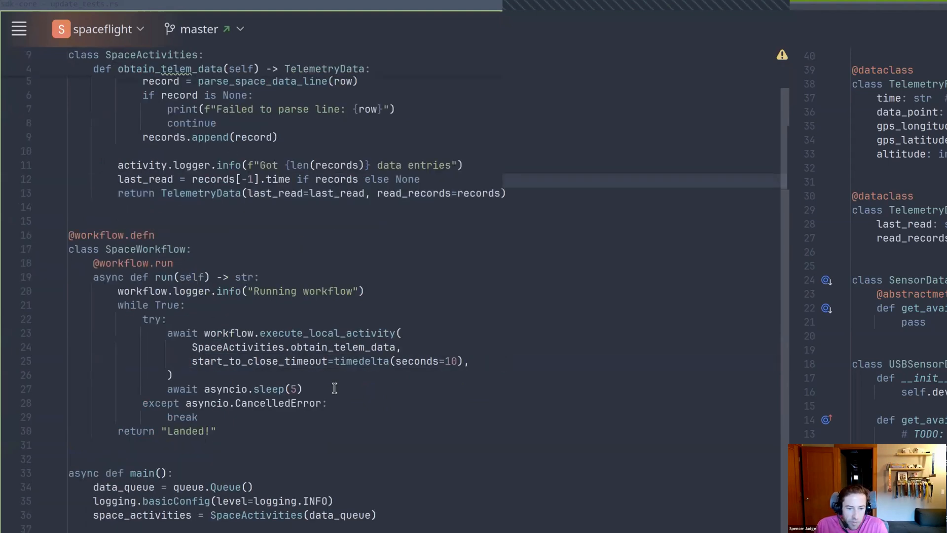
pyautogui.scroll(-3)
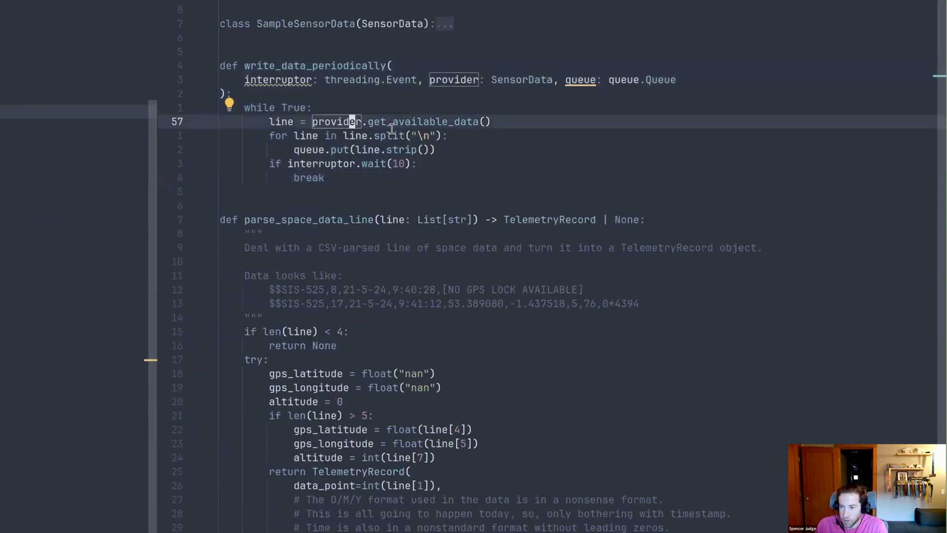
pyautogui.scroll(-3)
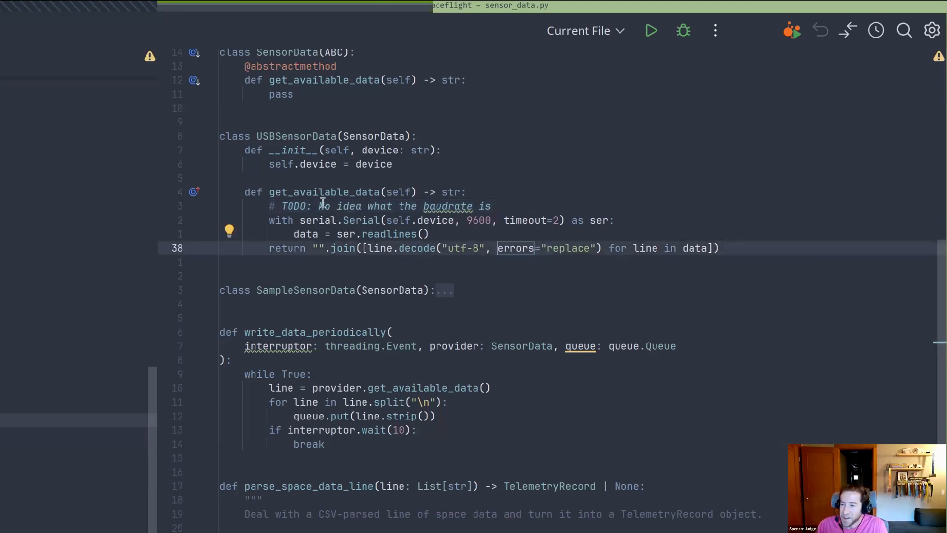
pyautogui.scroll(-3)
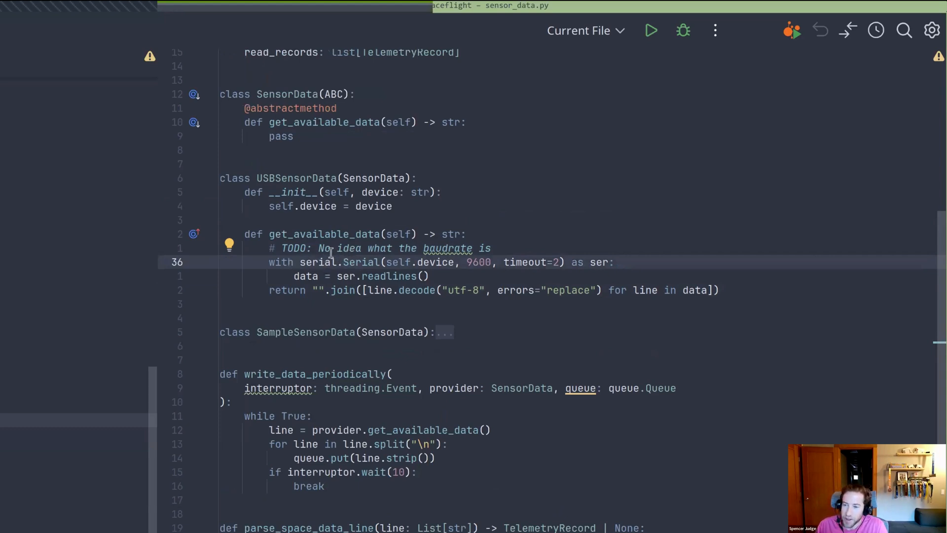
pyautogui.moveTo(334, 247)
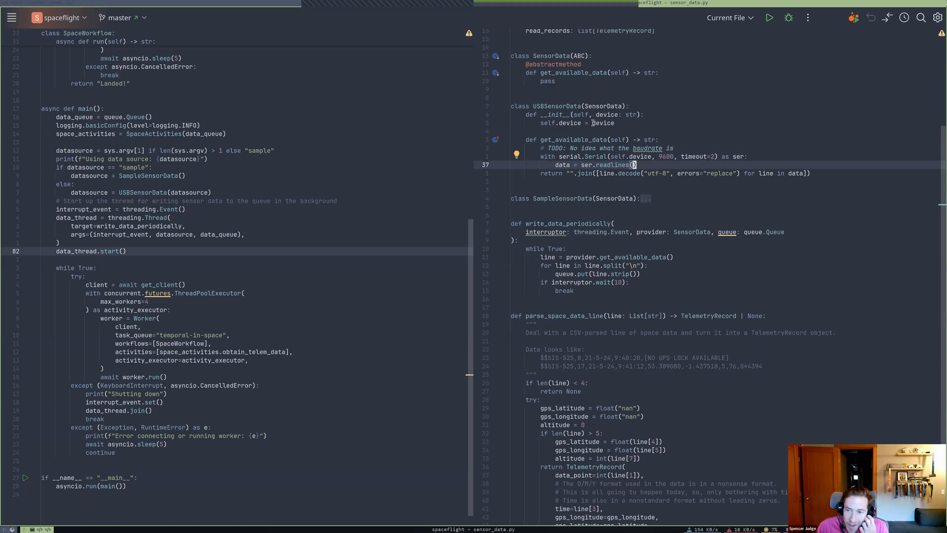
pyautogui.moveTo(595, 122)
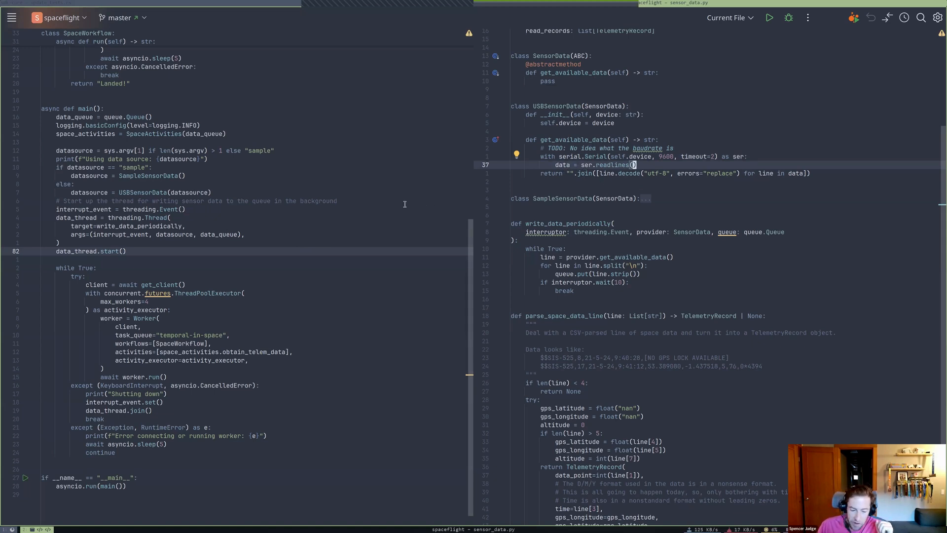
pyautogui.moveTo(335, 237)
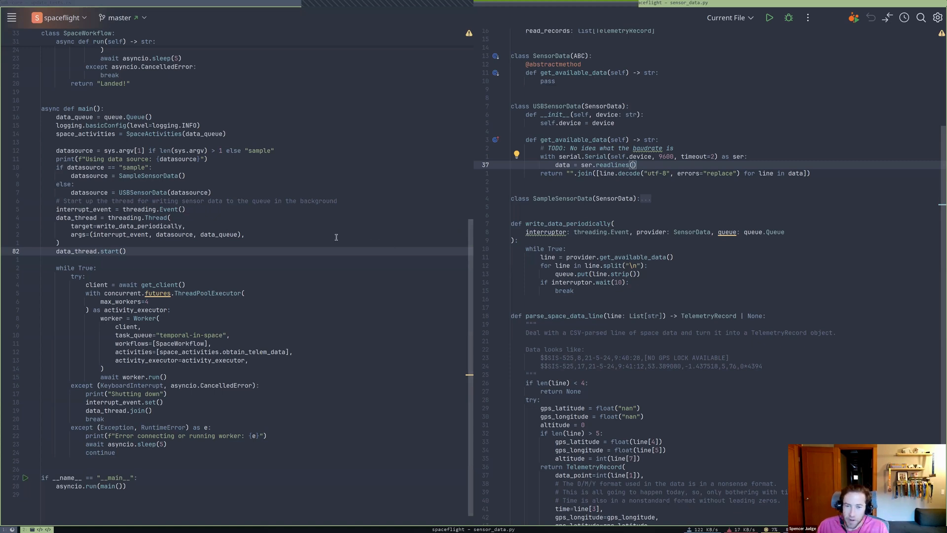
pyautogui.moveTo(275, 275)
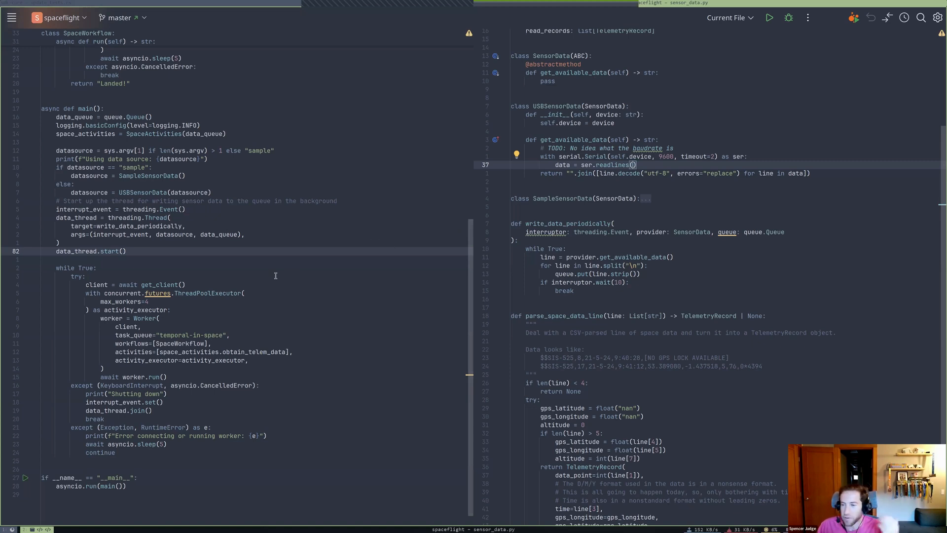